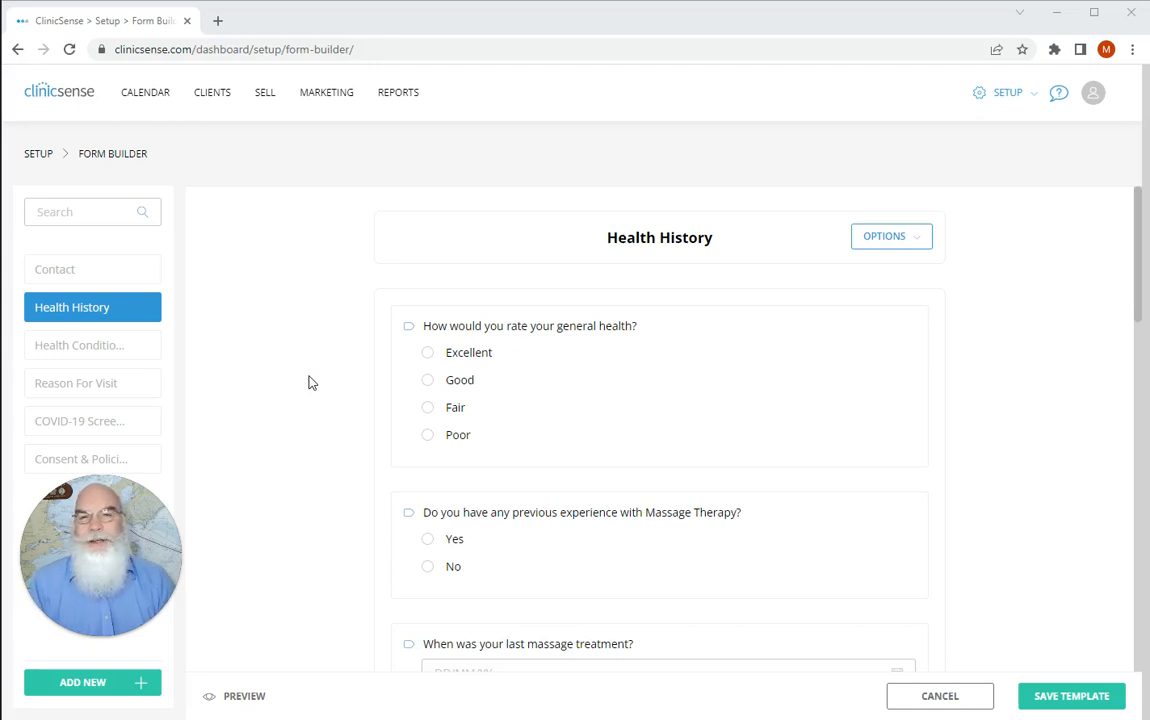
pyautogui.moveTo(968, 120)
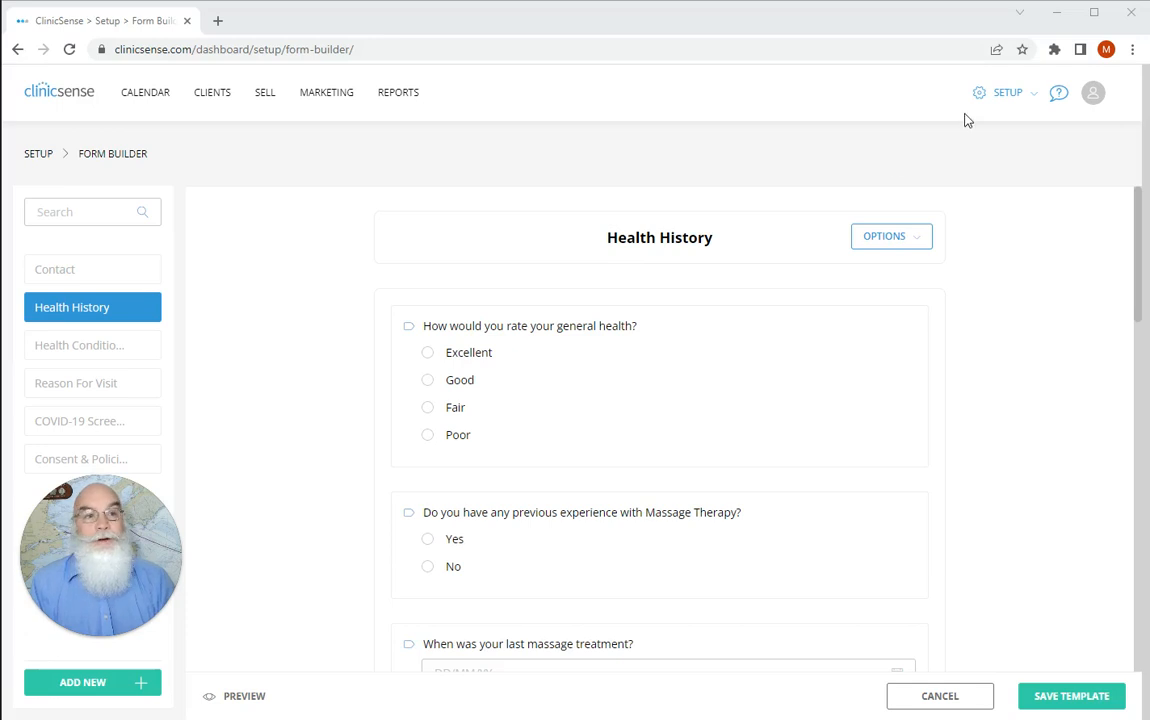
# Step: Review the Health History form's settings: renewal frequency, required services and follow-on forms
pyautogui.click(1008, 92)
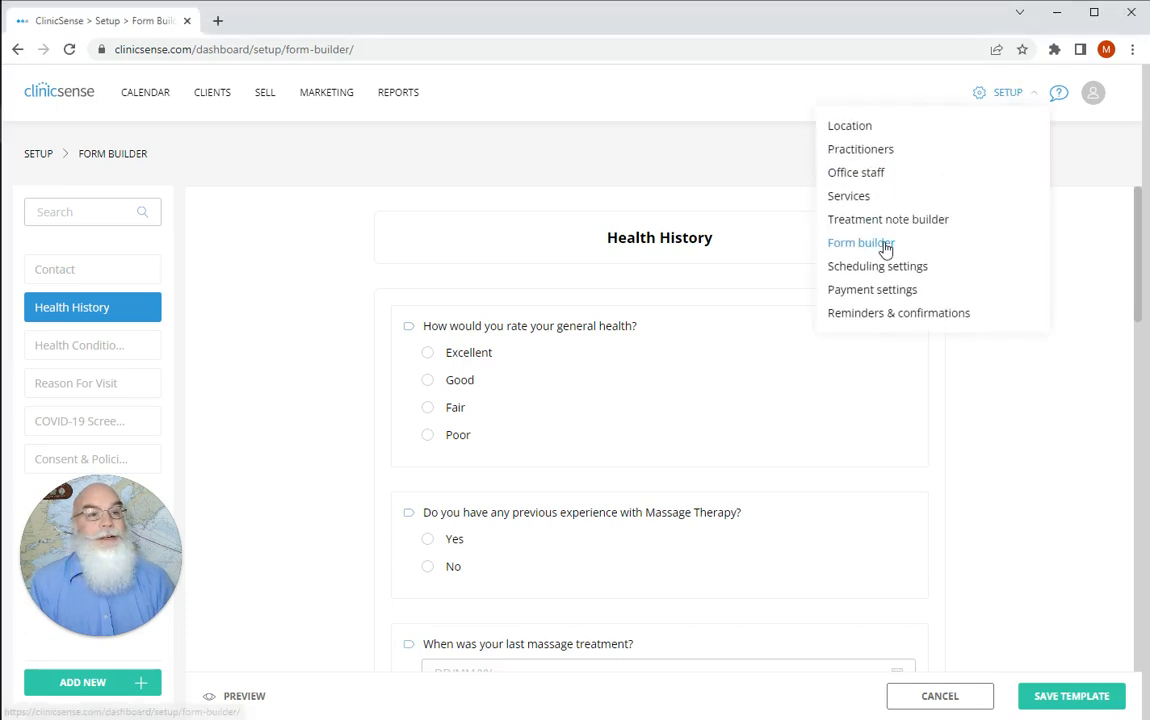
pyautogui.click(632, 280)
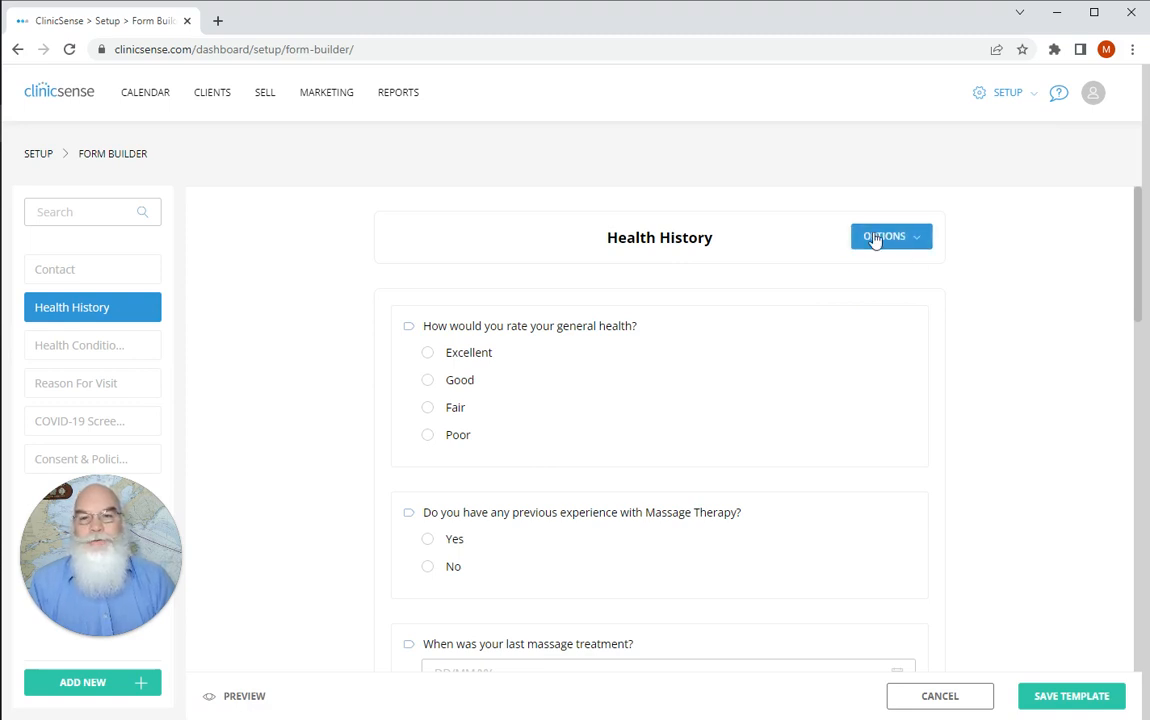
pyautogui.click(884, 236)
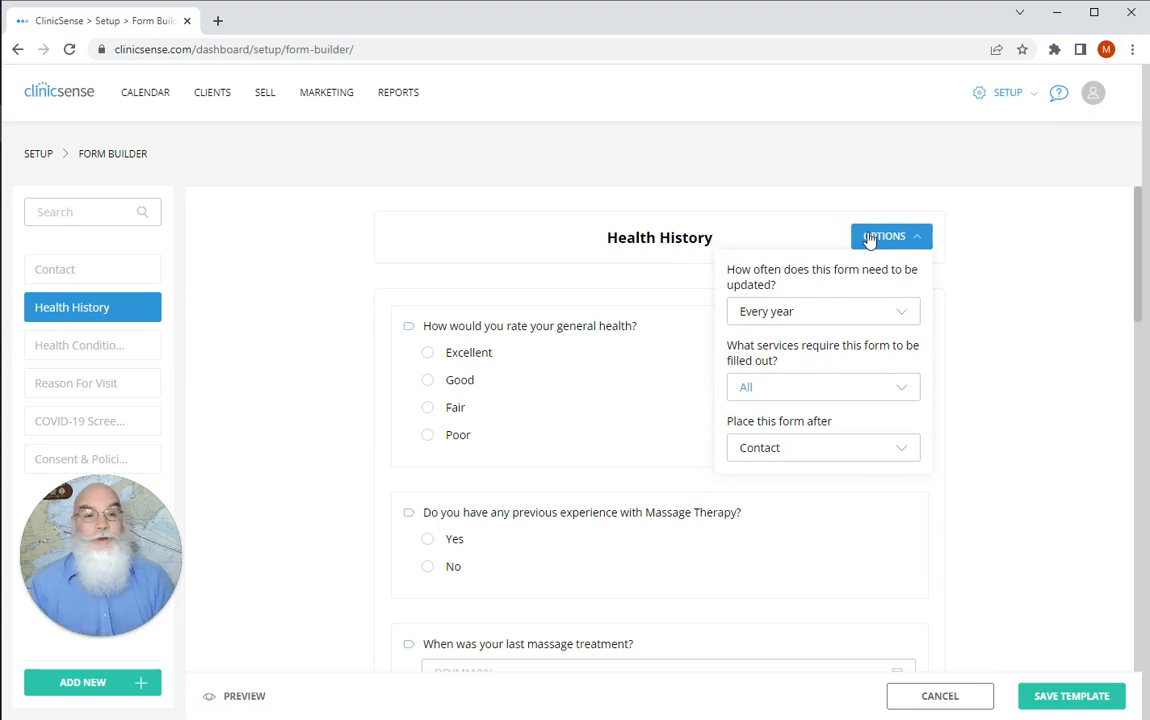
pyautogui.moveTo(822, 300)
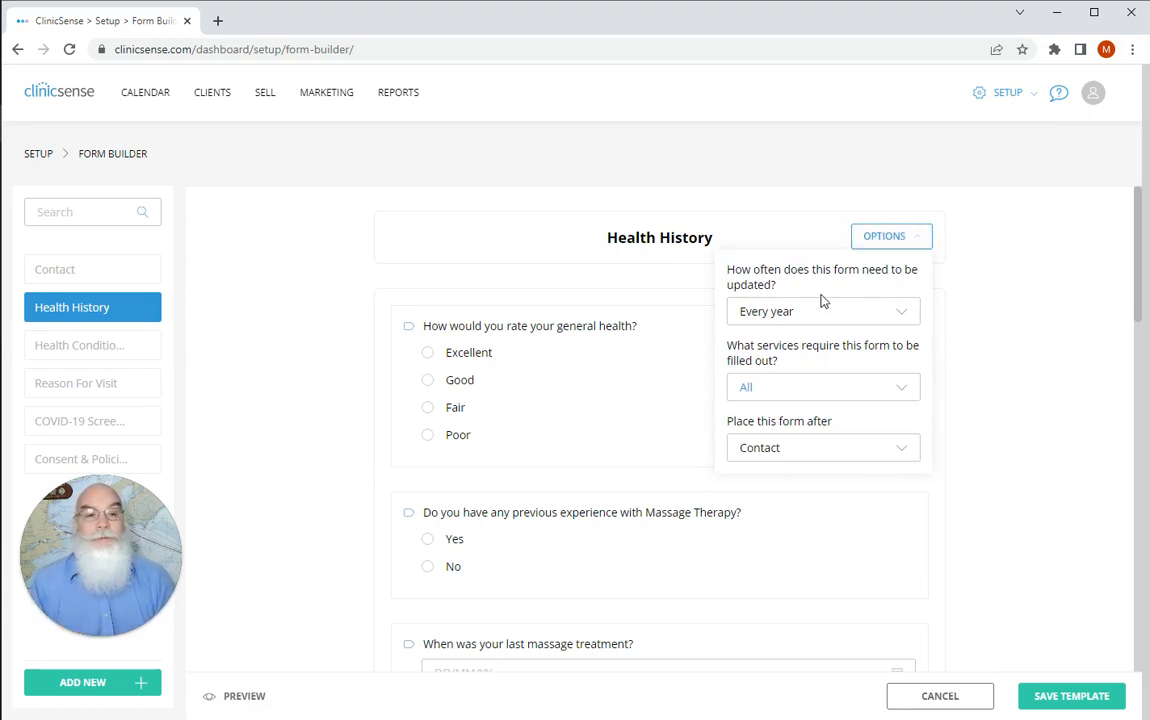
pyautogui.moveTo(822, 312)
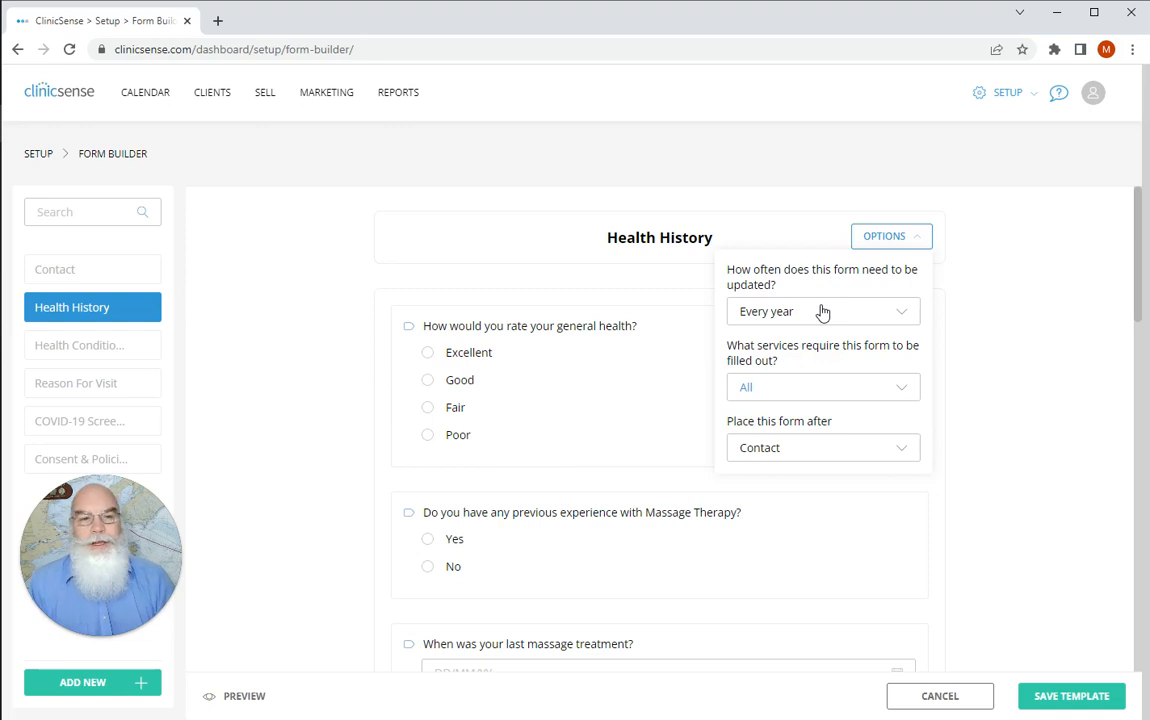
pyautogui.click(820, 312)
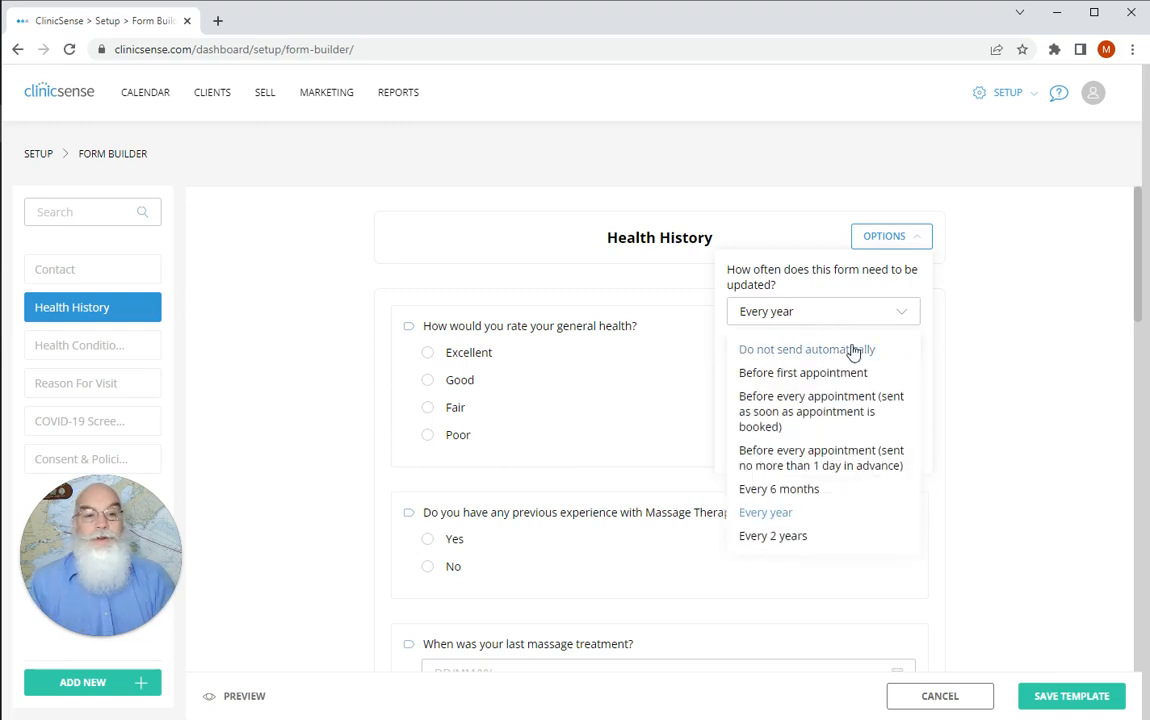
pyautogui.moveTo(844, 378)
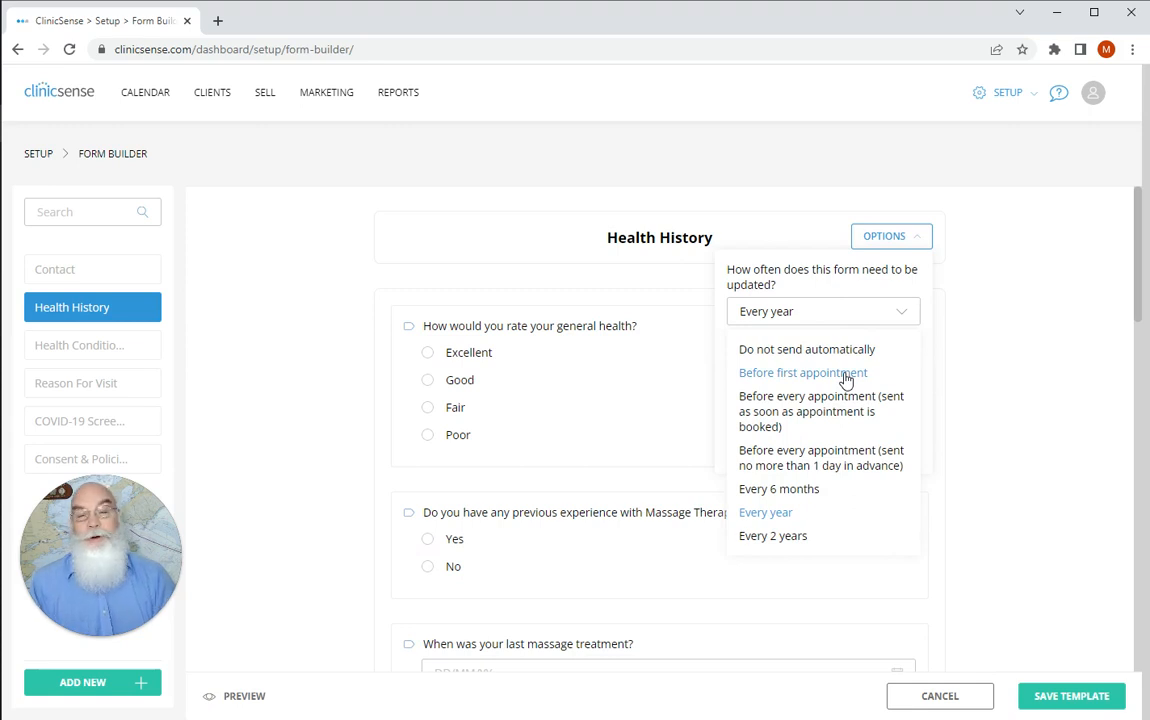
pyautogui.moveTo(844, 466)
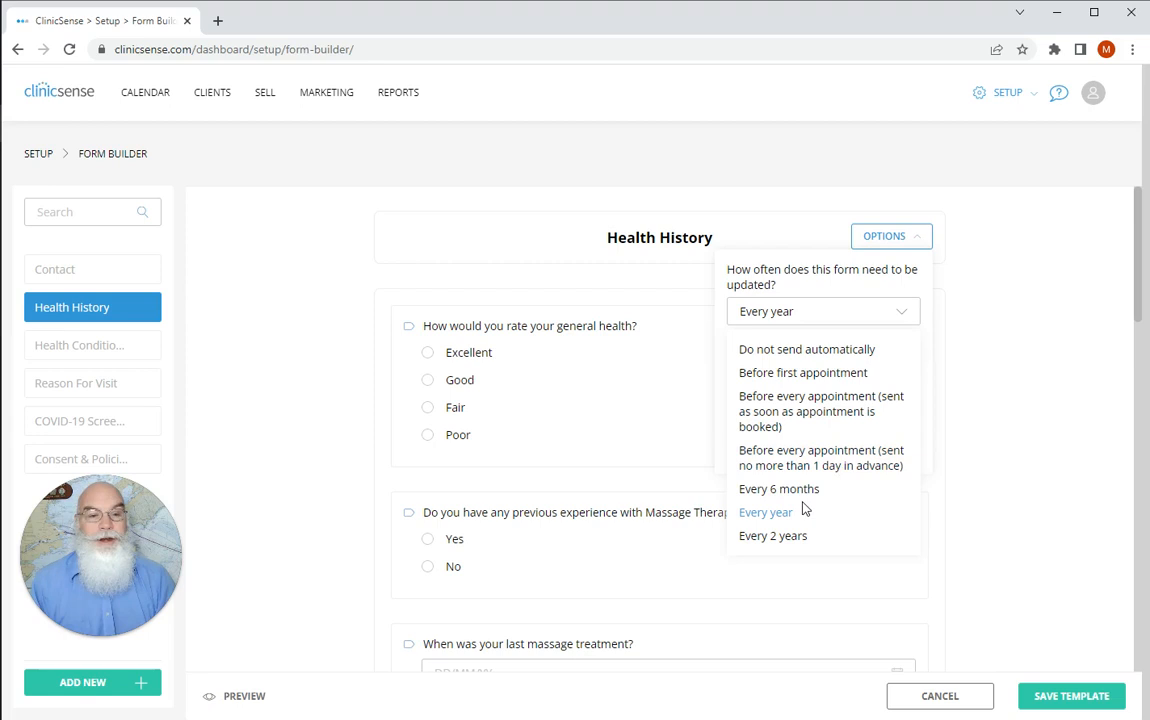
pyautogui.moveTo(790, 518)
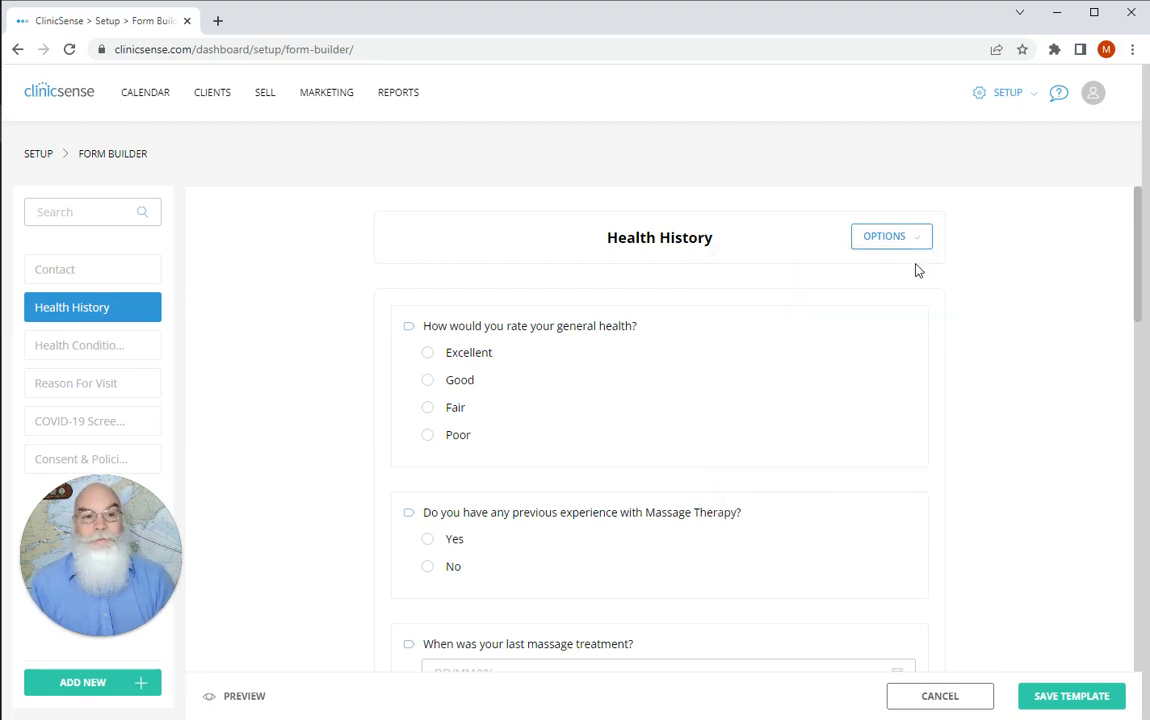
pyautogui.click(884, 236)
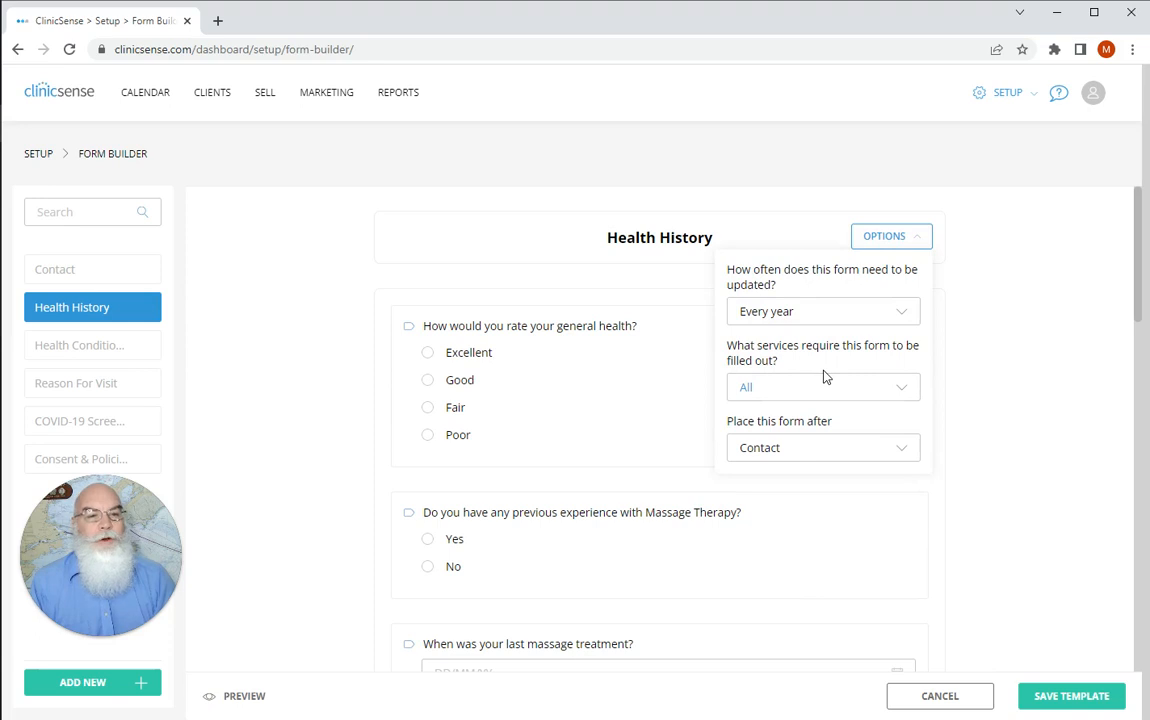
pyautogui.moveTo(840, 388)
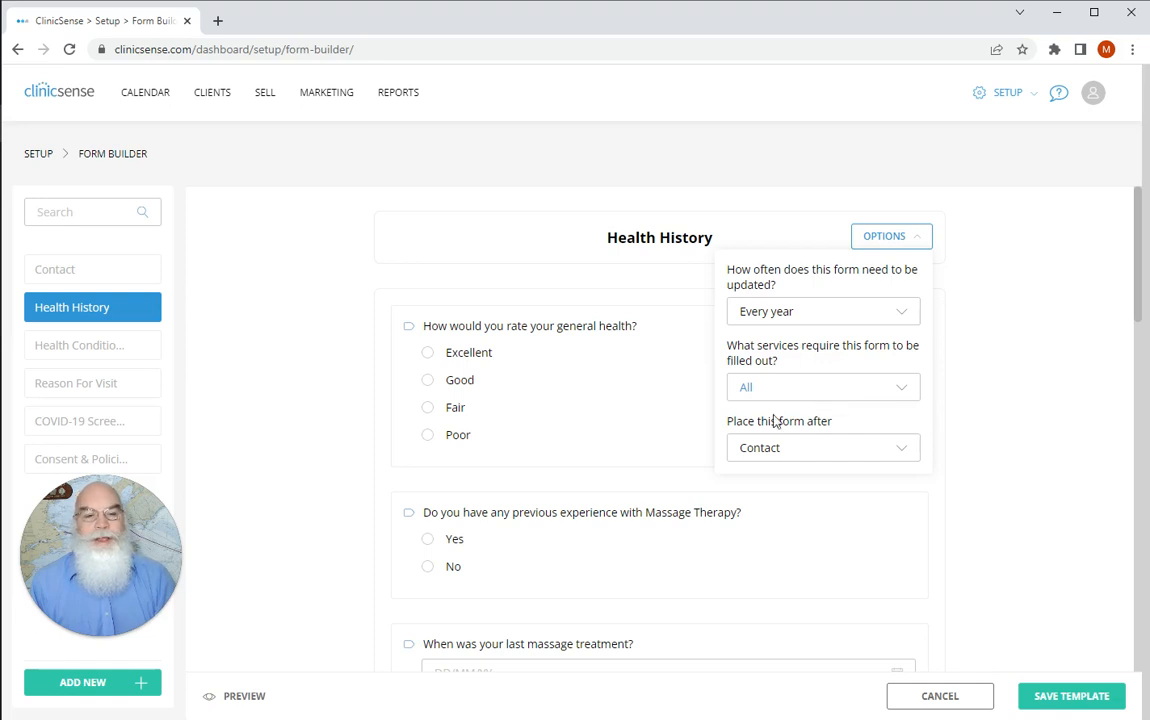
pyautogui.click(822, 388)
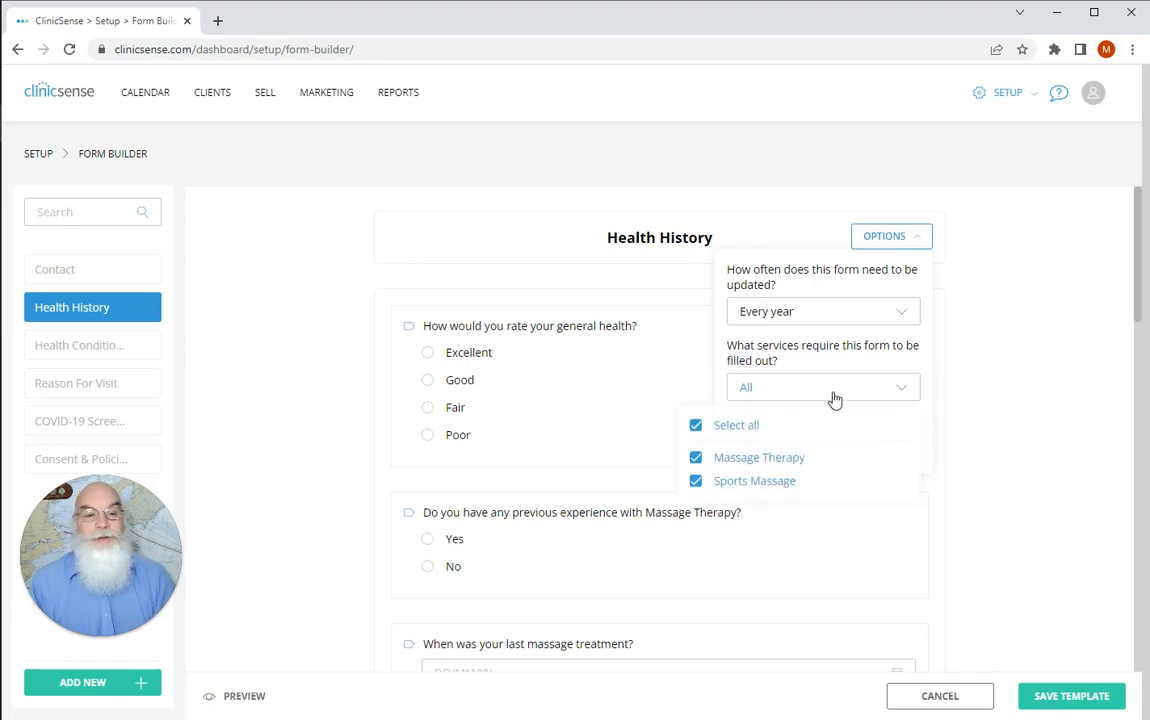
pyautogui.click(822, 388)
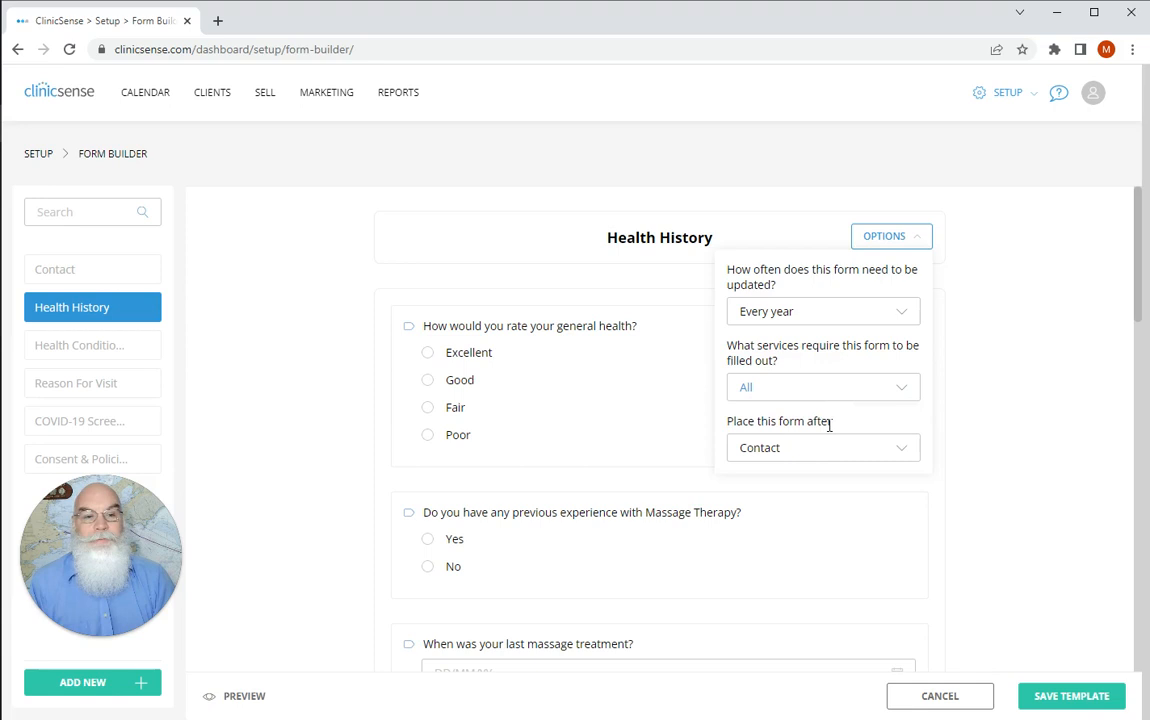
pyautogui.moveTo(816, 452)
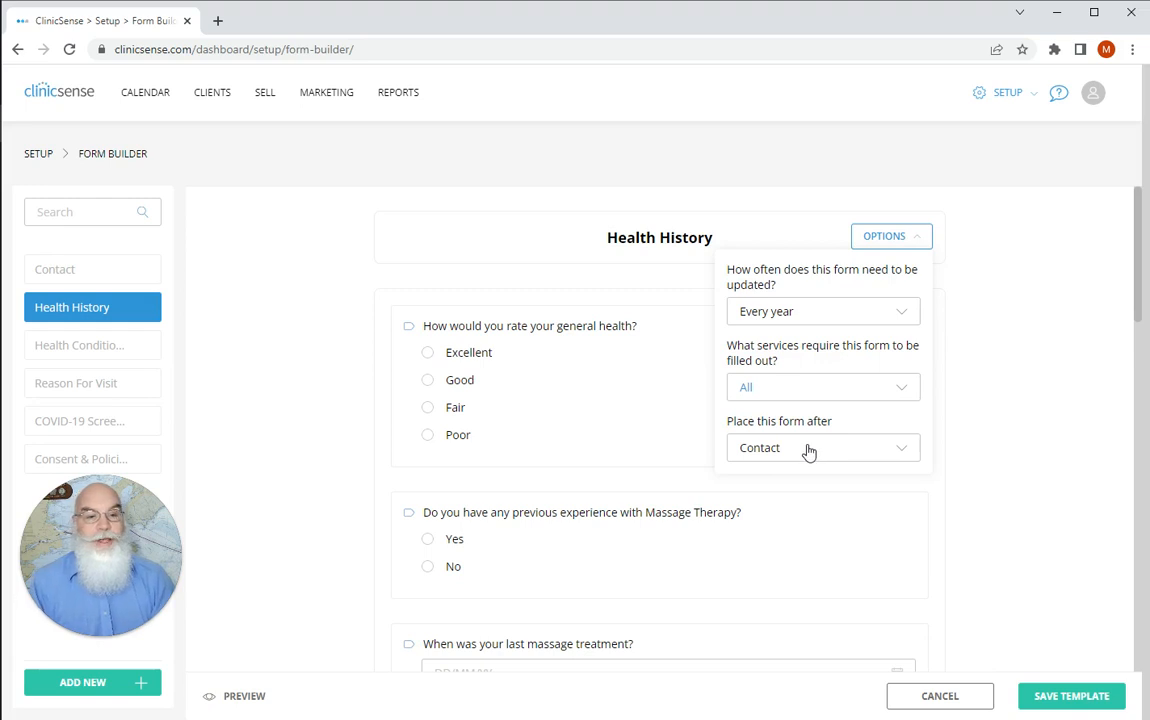
pyautogui.click(822, 448)
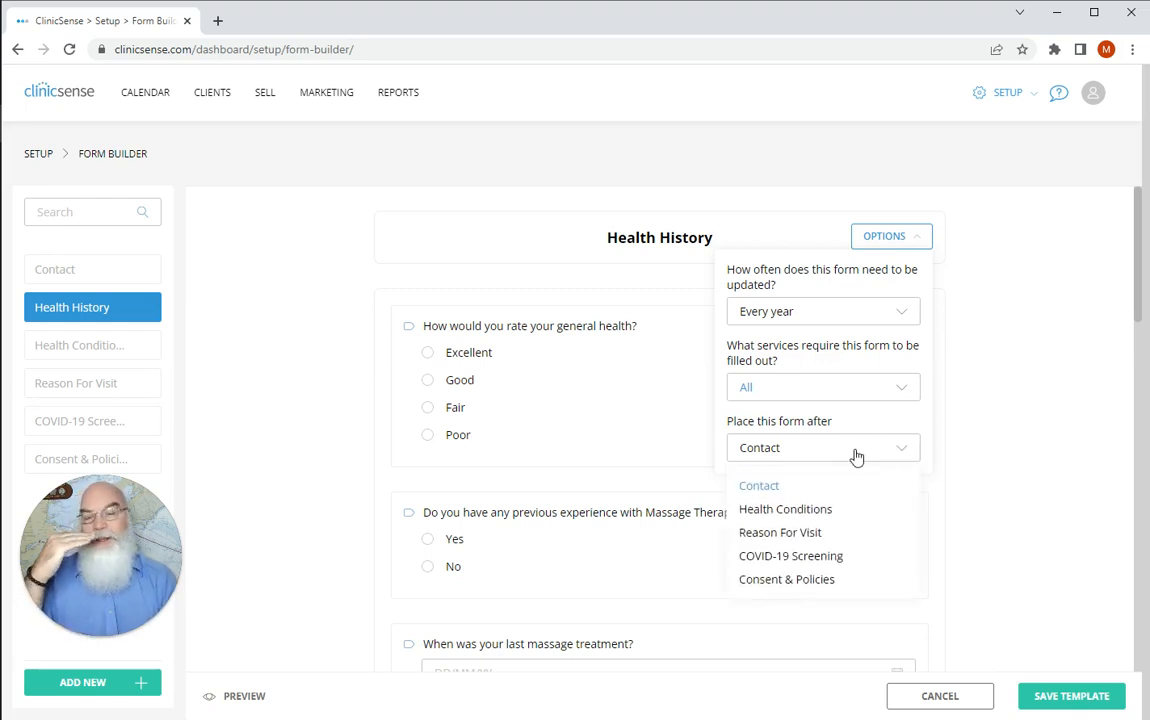
pyautogui.moveTo(1034, 460)
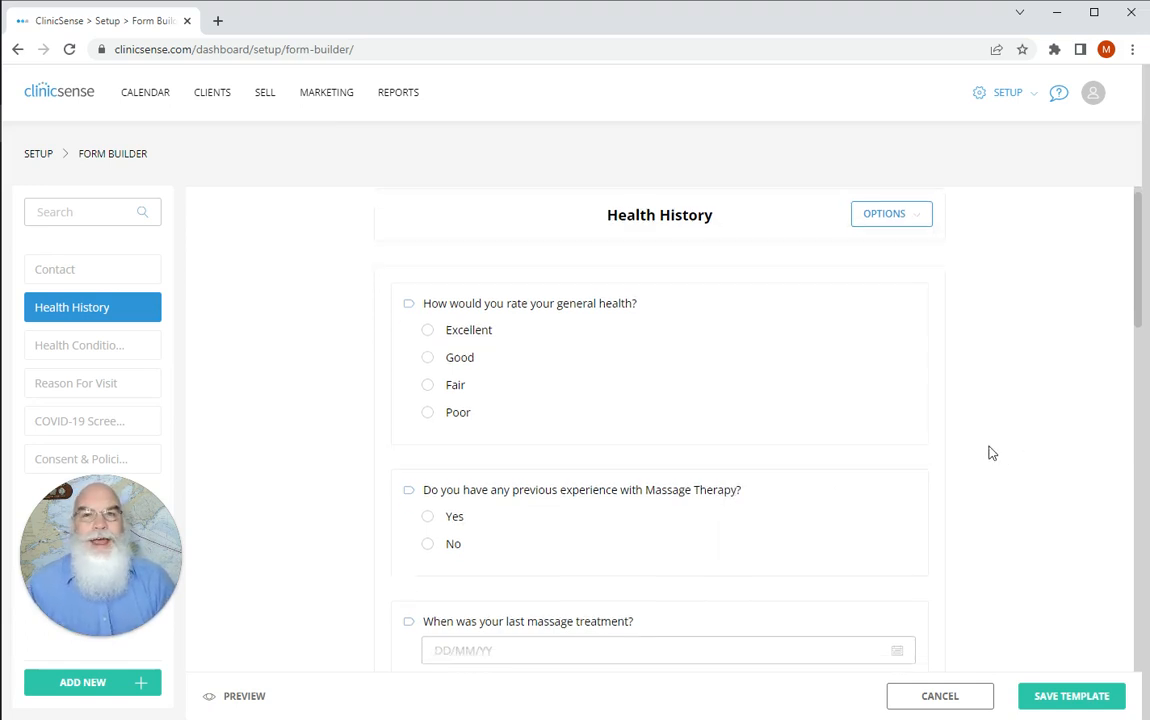
# Step: Add a new question at the end of the form with type Short answer
pyautogui.scroll(-3)
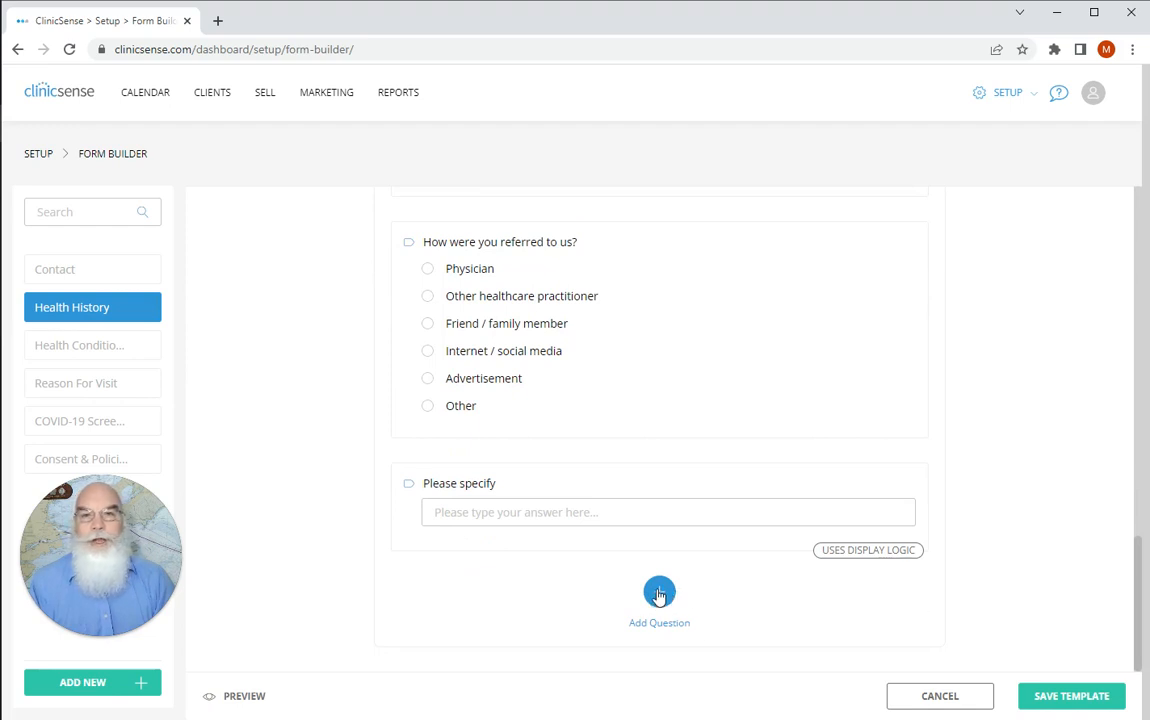
pyautogui.click(660, 592)
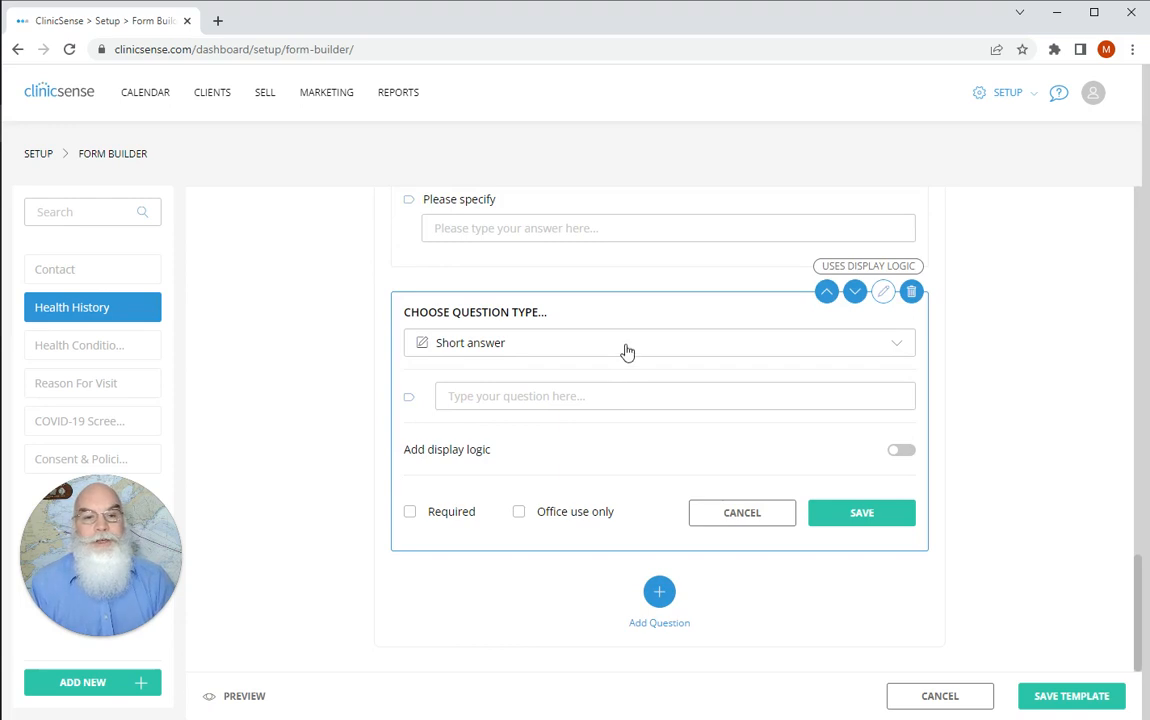
pyautogui.click(660, 342)
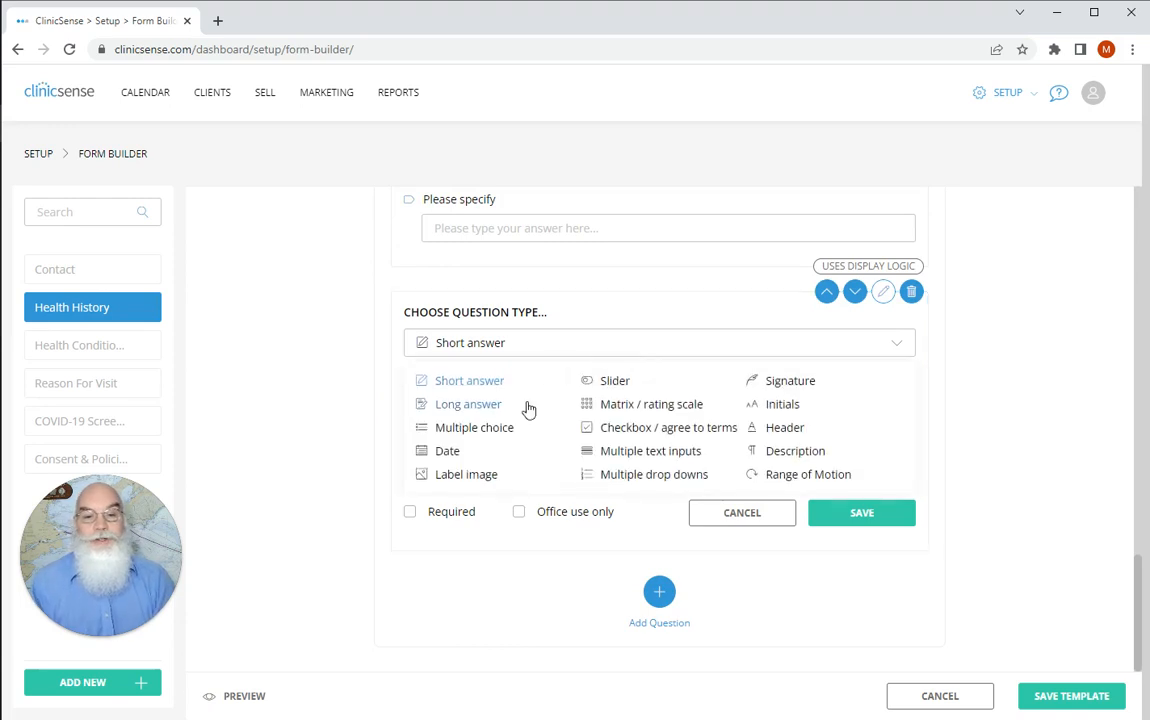
pyautogui.moveTo(576, 388)
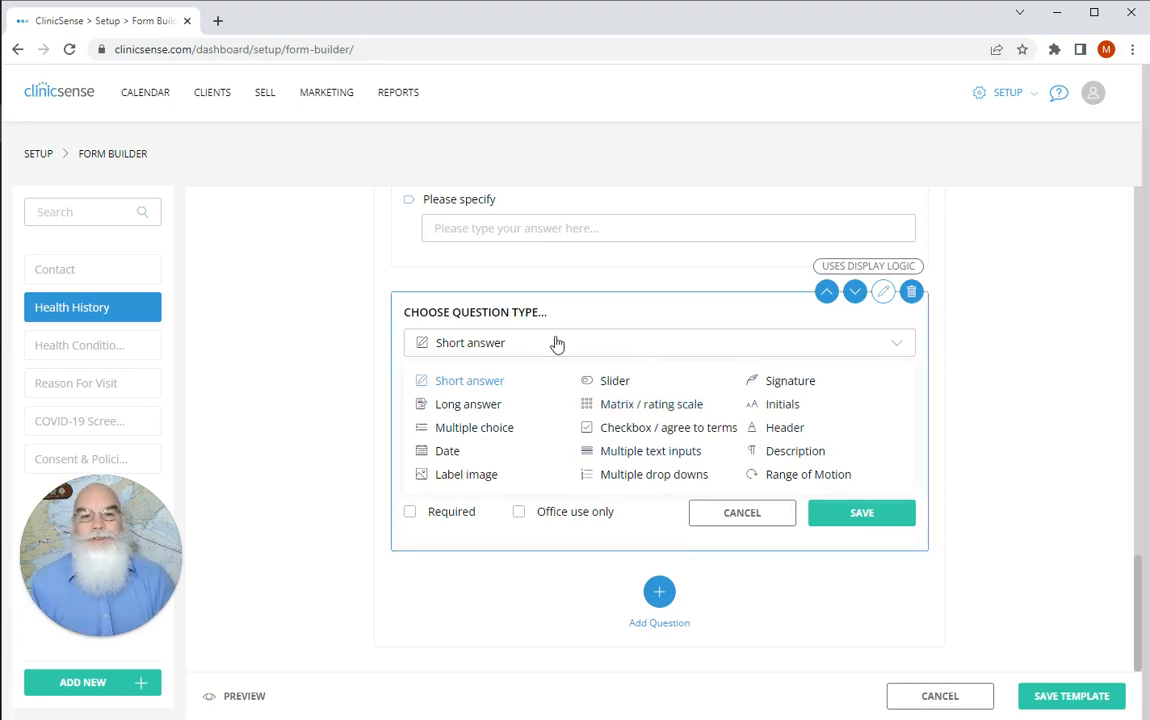
pyautogui.click(470, 380)
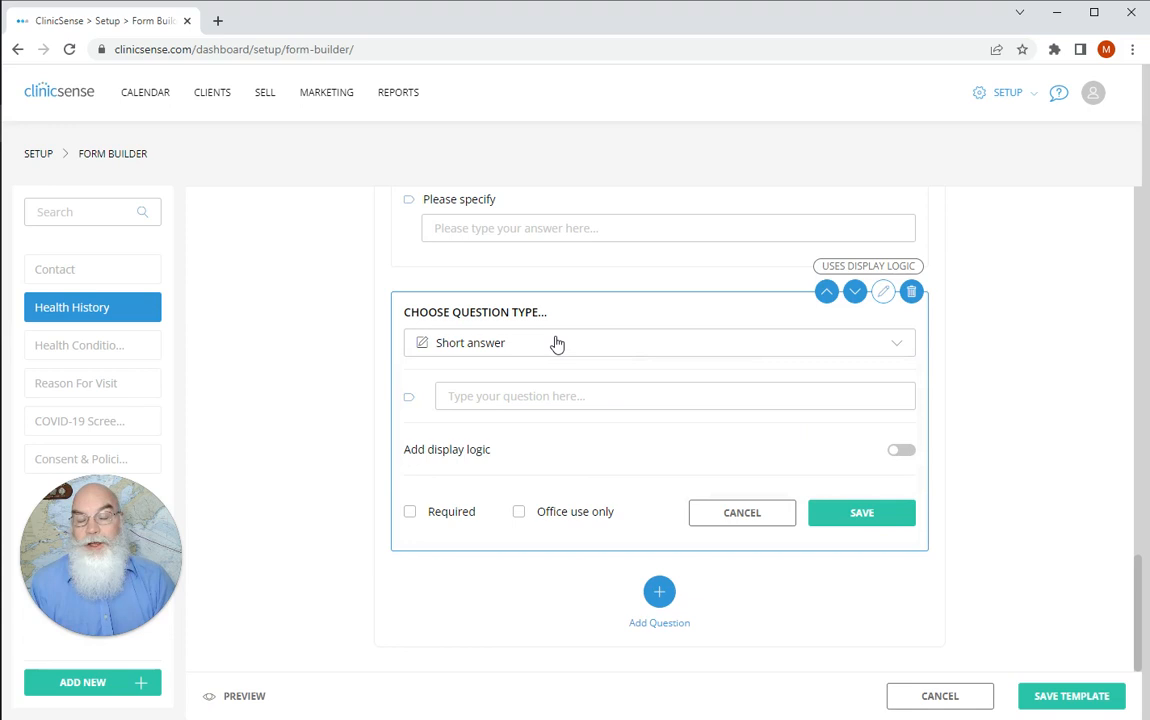
pyautogui.click(676, 396)
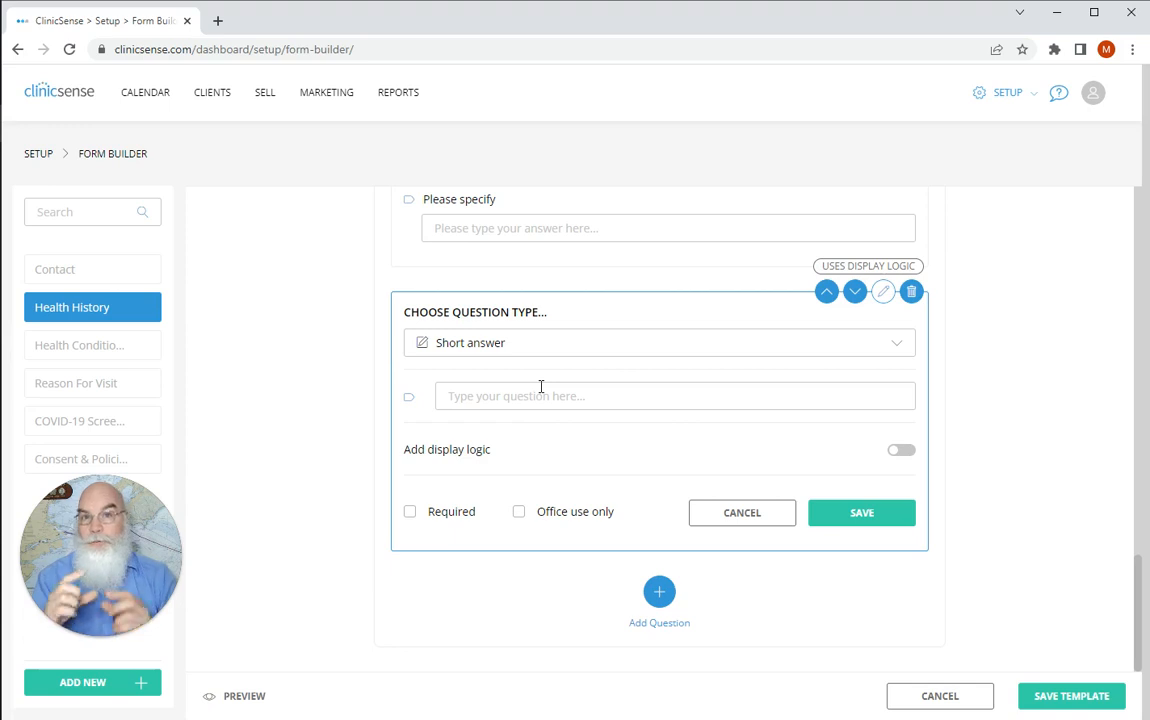
pyautogui.moveTo(436, 528)
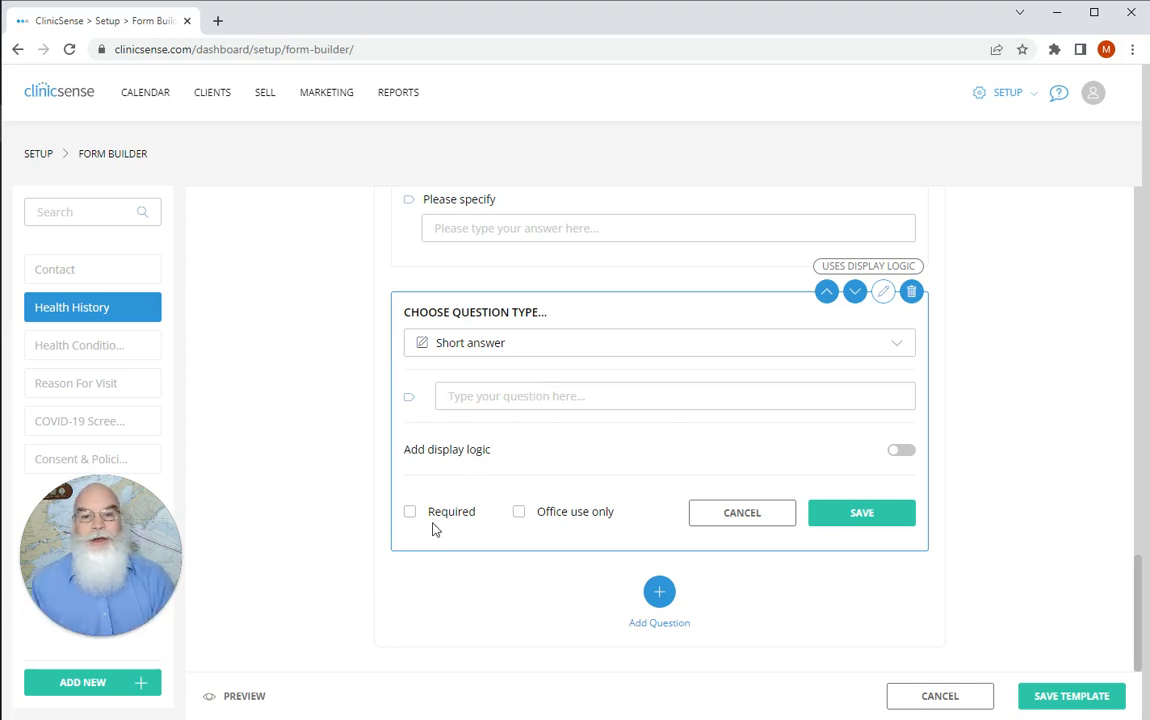
pyautogui.moveTo(436, 522)
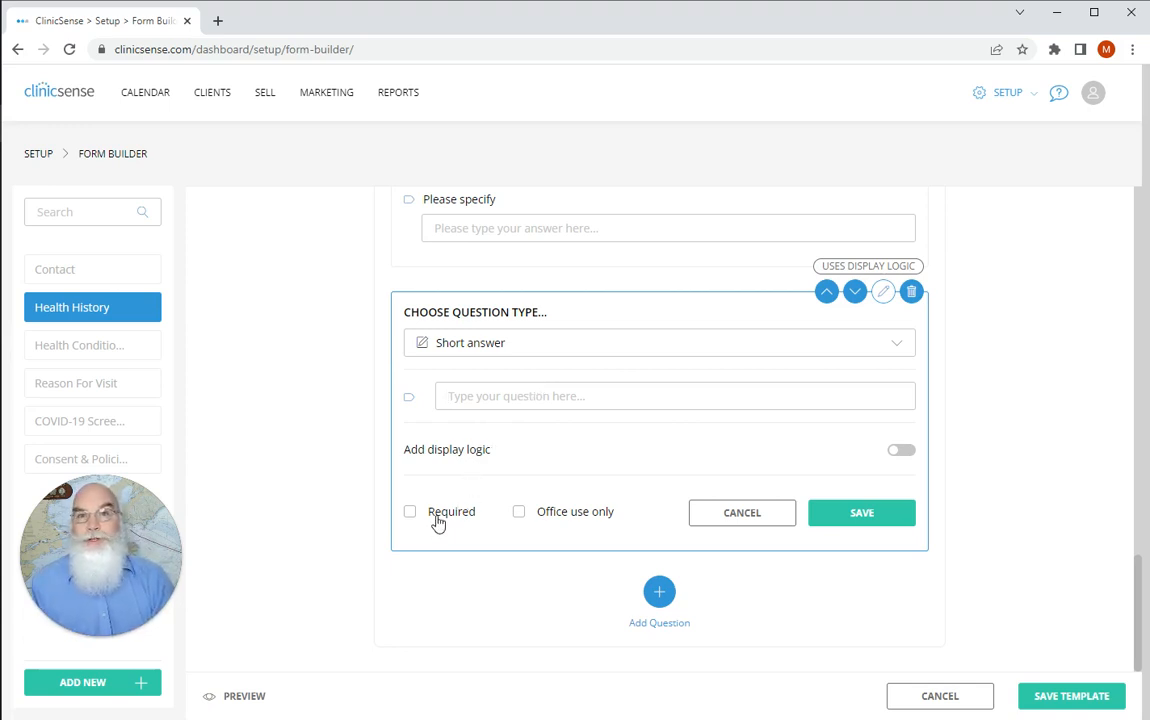
pyautogui.moveTo(570, 516)
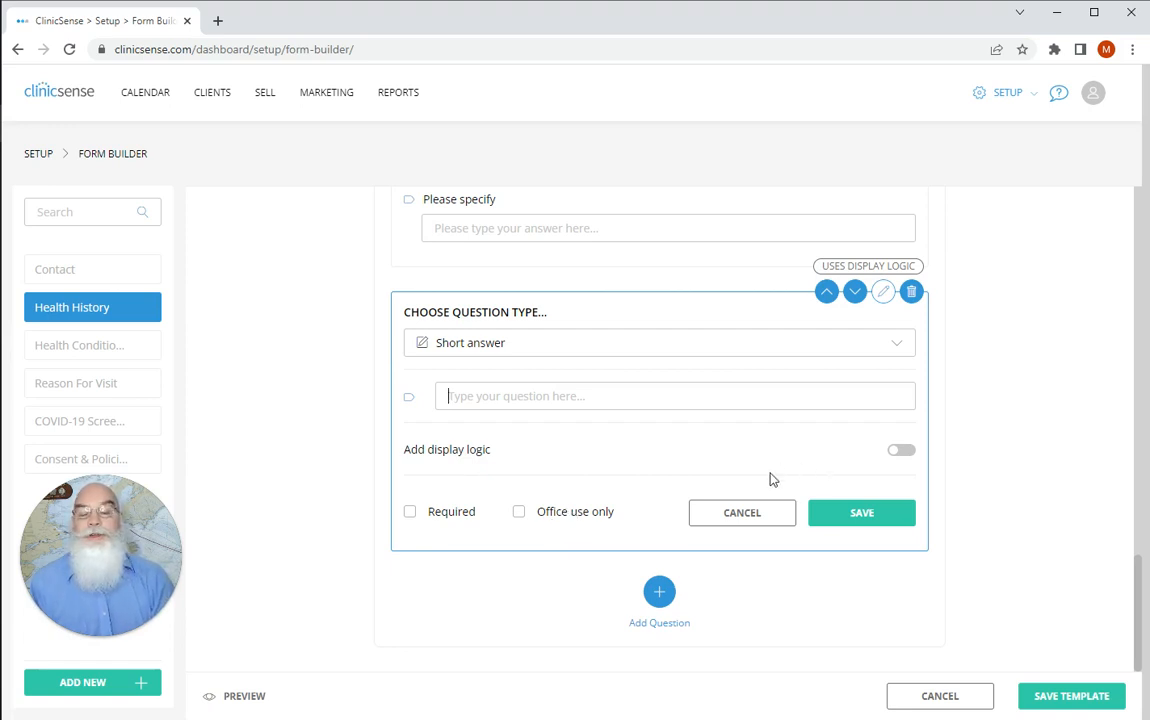
pyautogui.moveTo(868, 464)
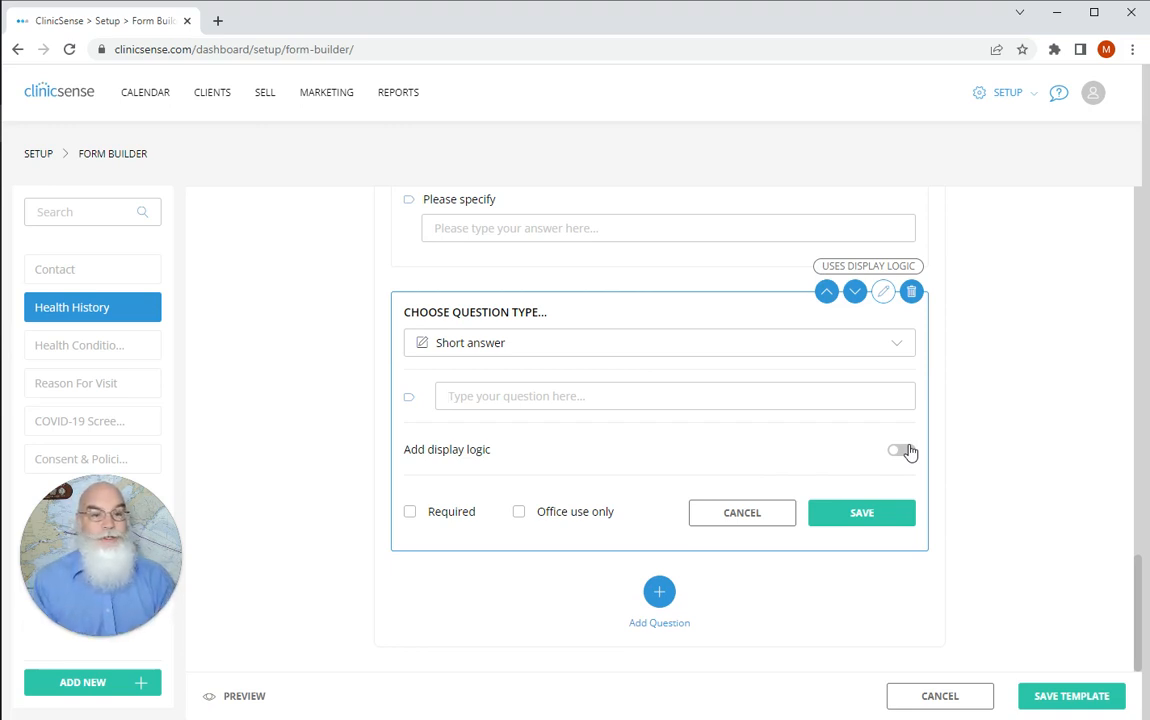
# Step: Enable display logic showing the question only when the Massage Therapy experience answer is Yes
pyautogui.click(900, 448)
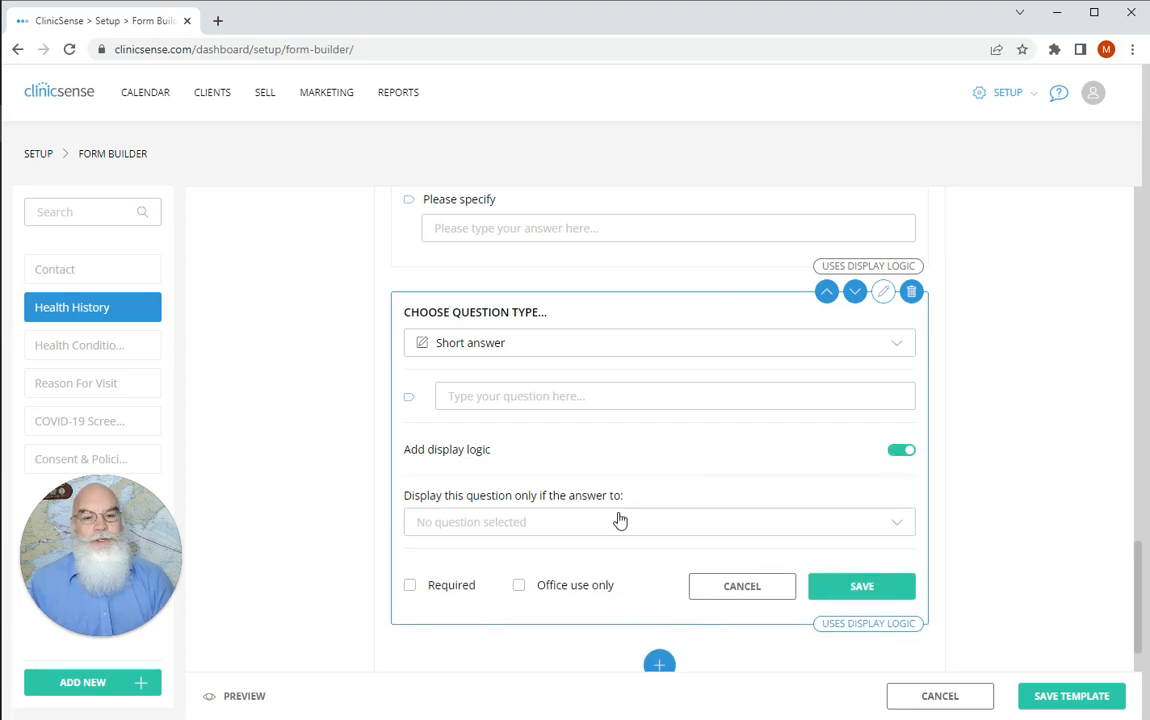
pyautogui.click(658, 520)
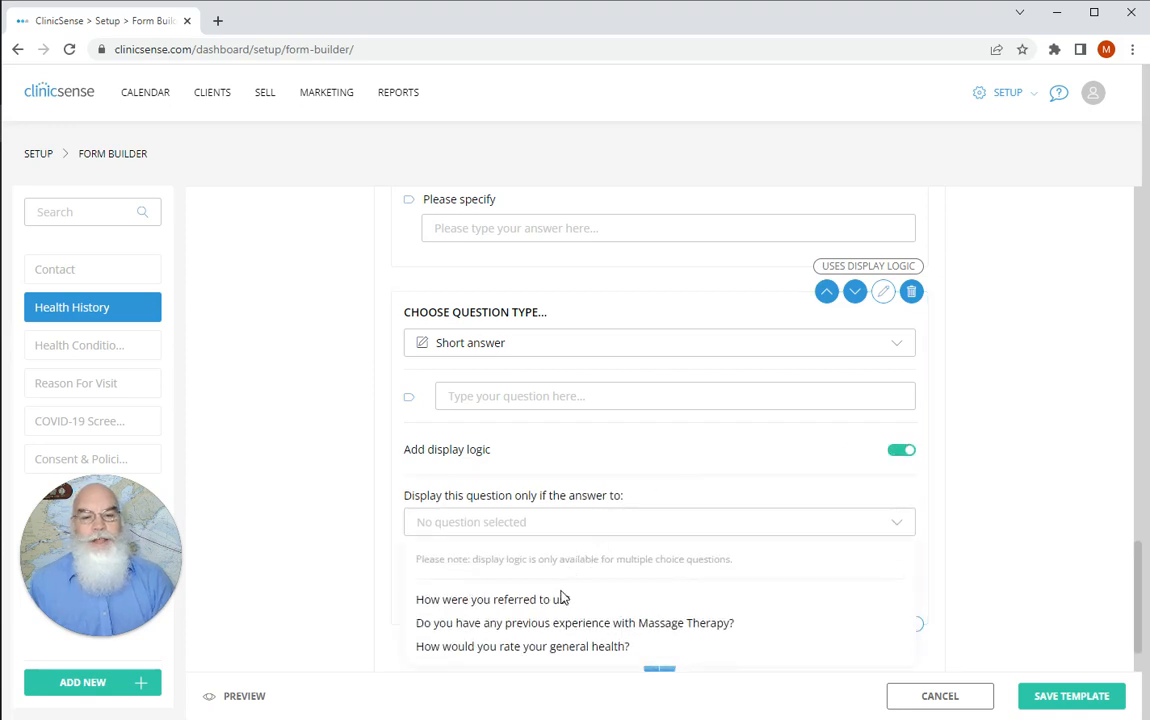
pyautogui.moveTo(552, 624)
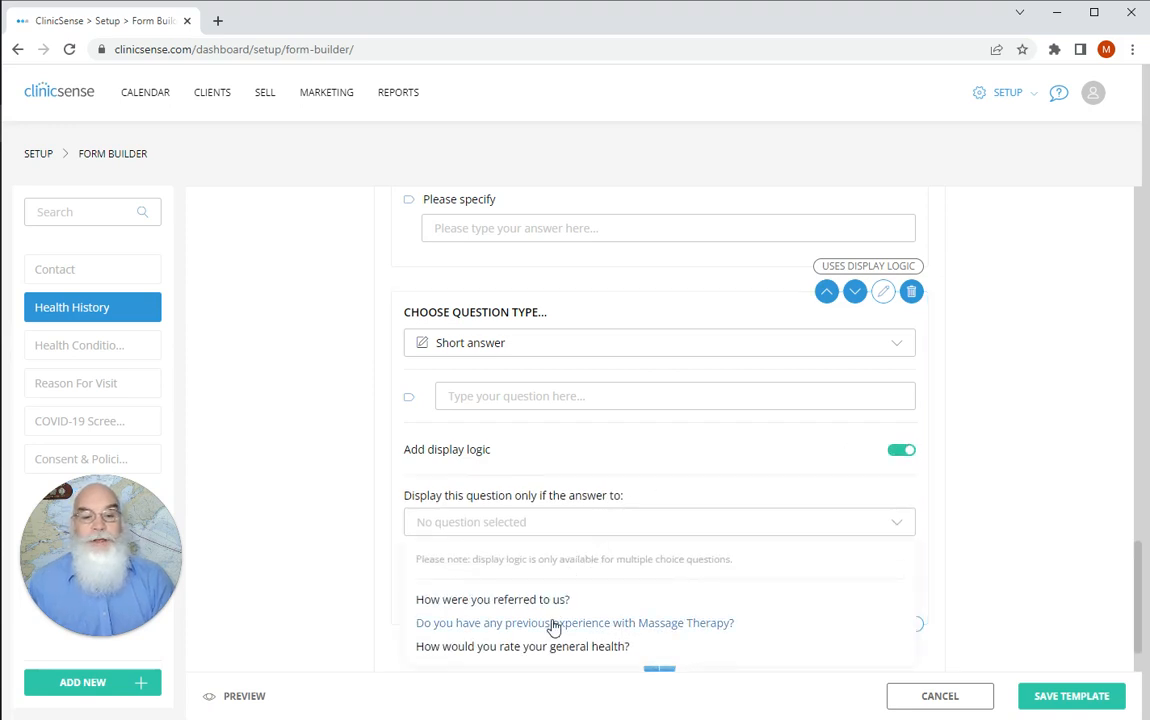
pyautogui.click(576, 622)
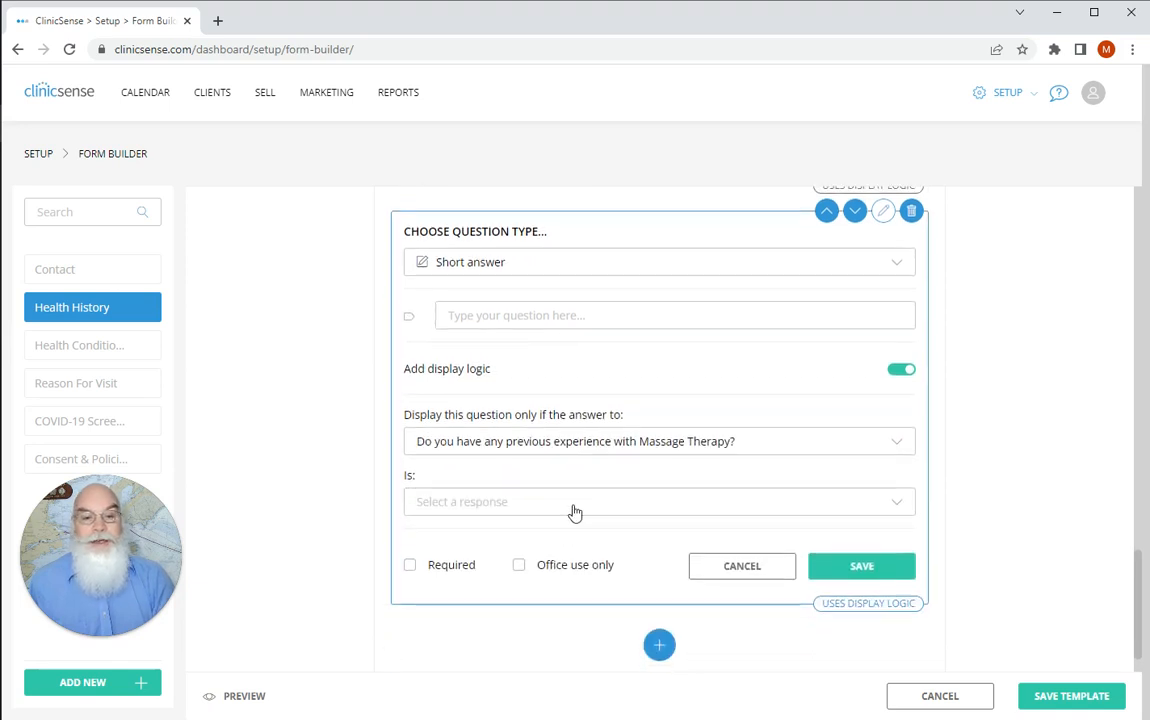
pyautogui.click(660, 500)
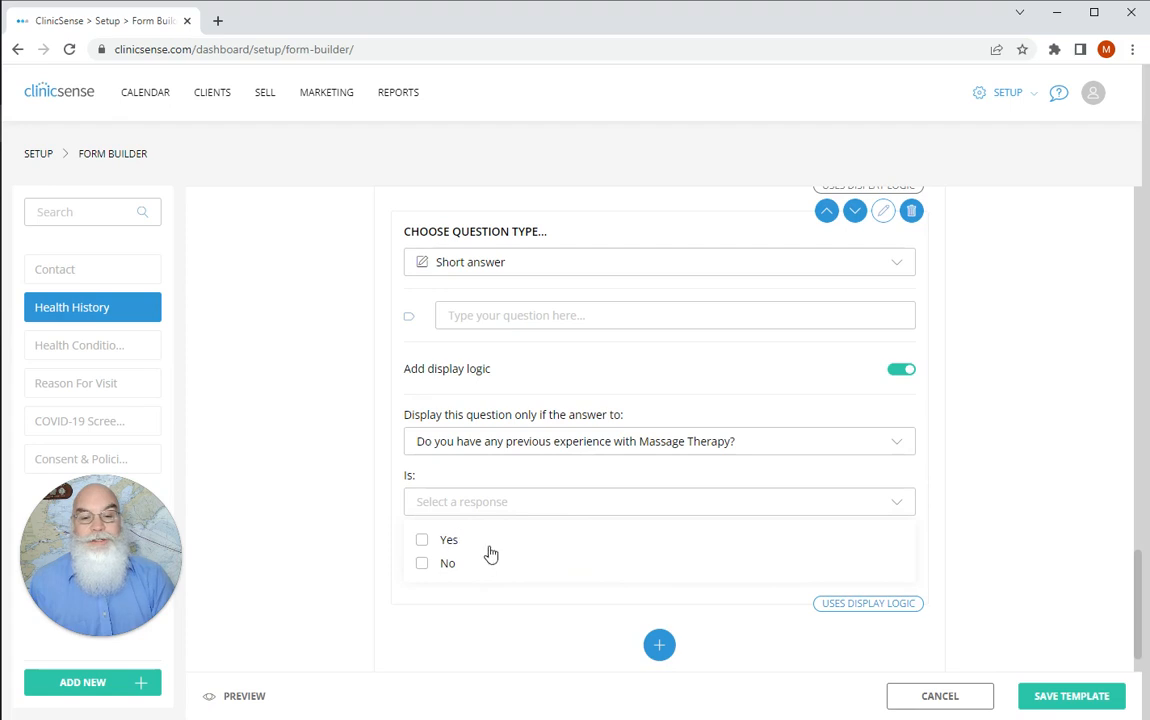
pyautogui.click(420, 540)
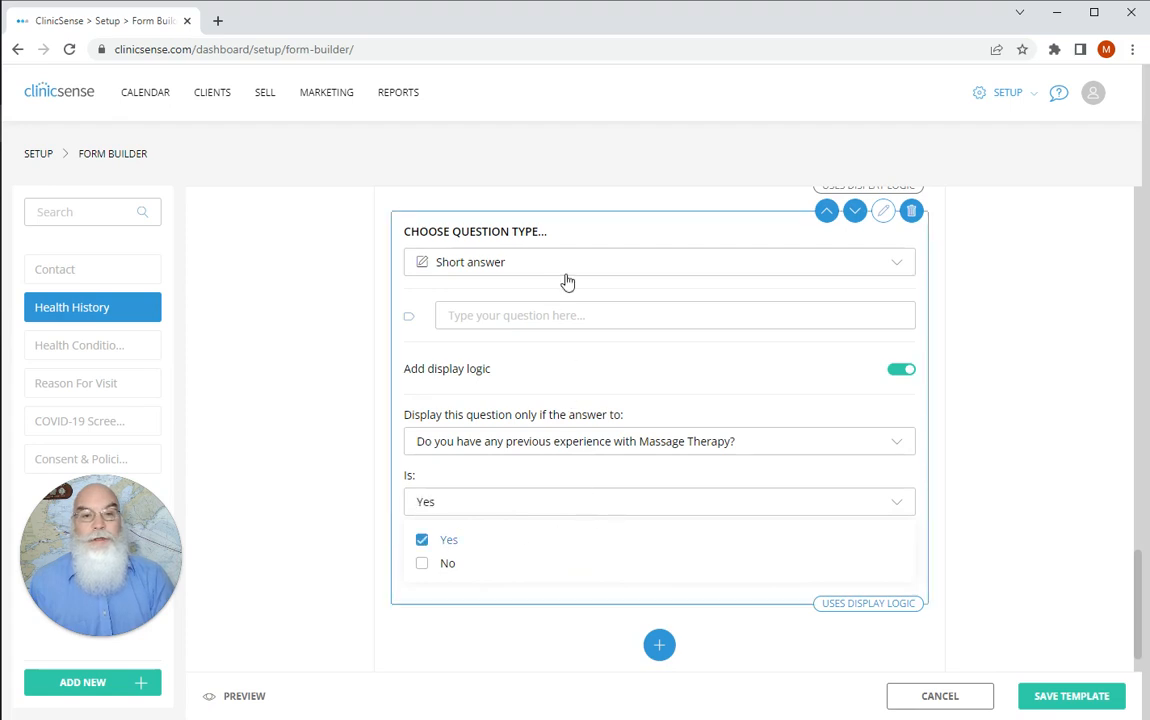
pyautogui.moveTo(632, 510)
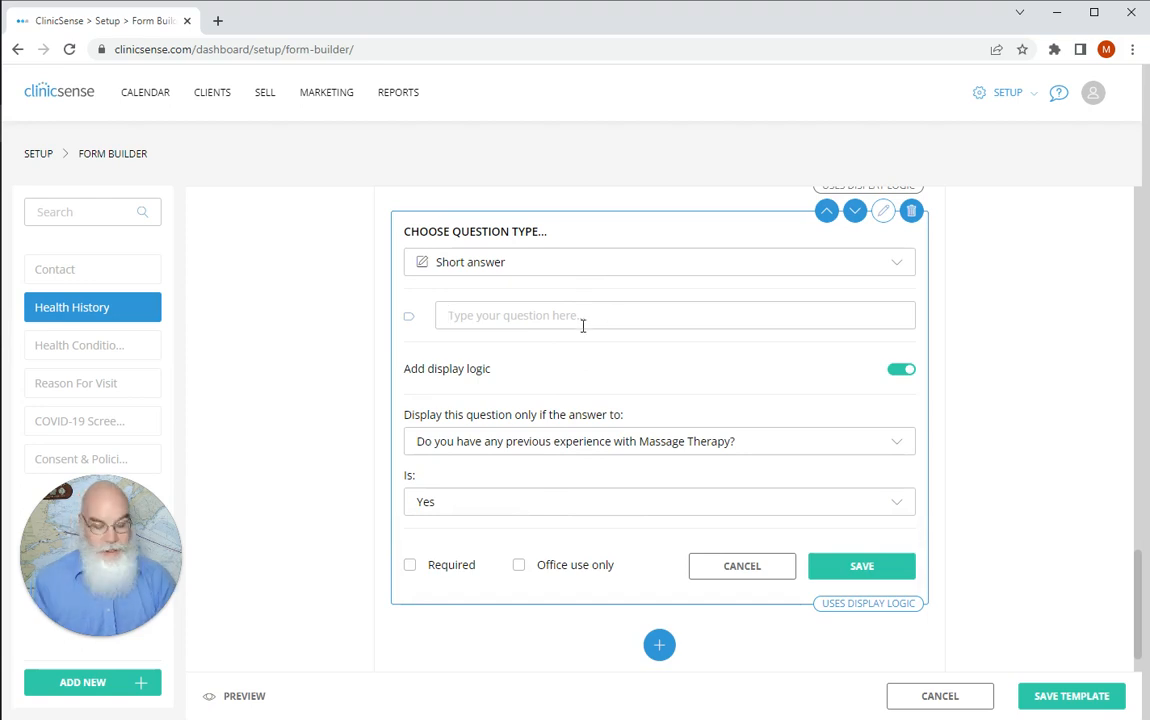
# Step: Enter the question text "When was your last massage?"
pyautogui.write('When')
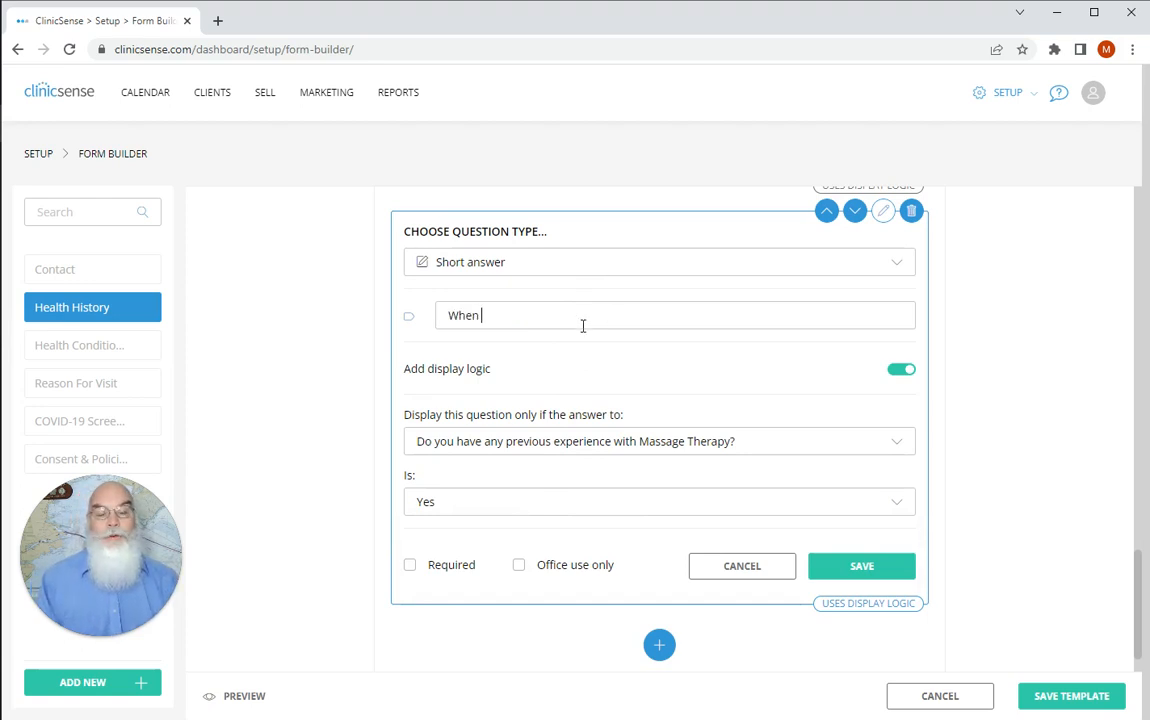
pyautogui.write('wa')
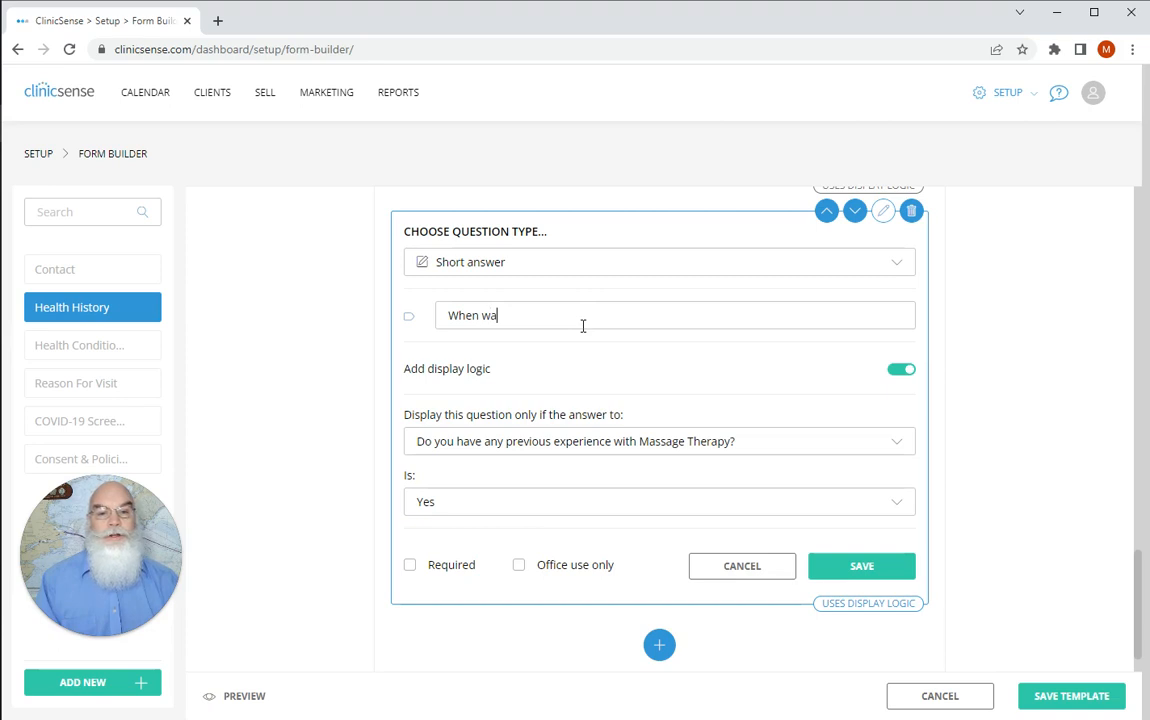
pyautogui.write('s your last mass')
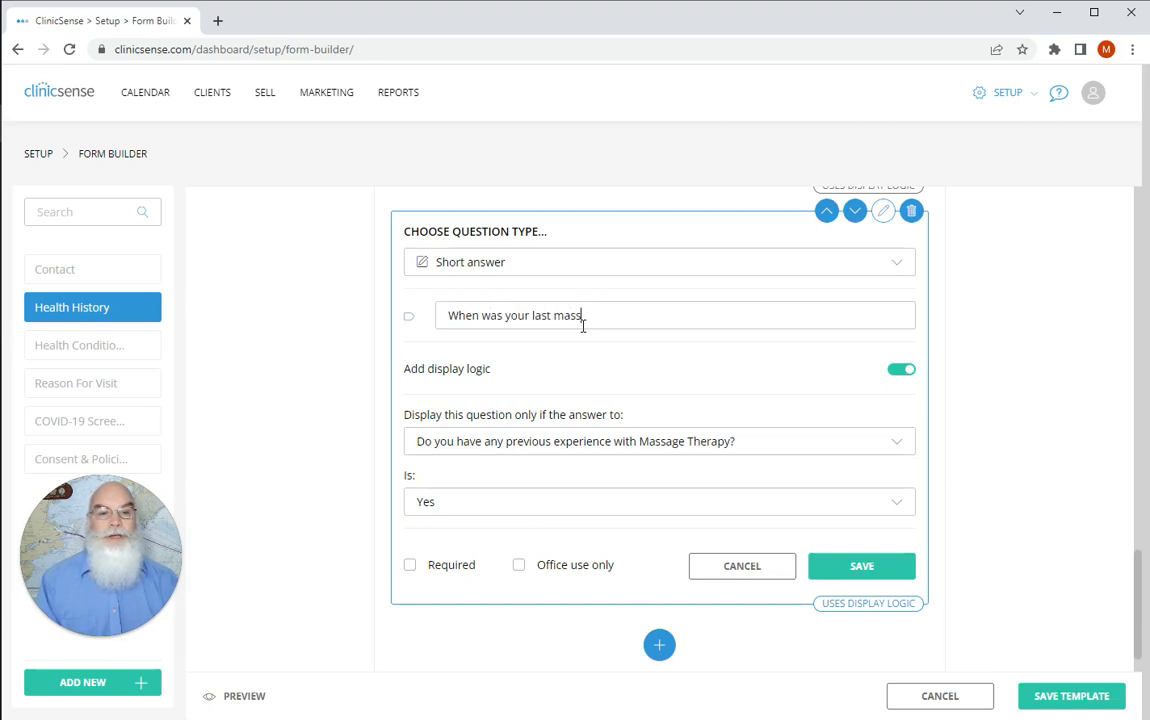
pyautogui.write('age?')
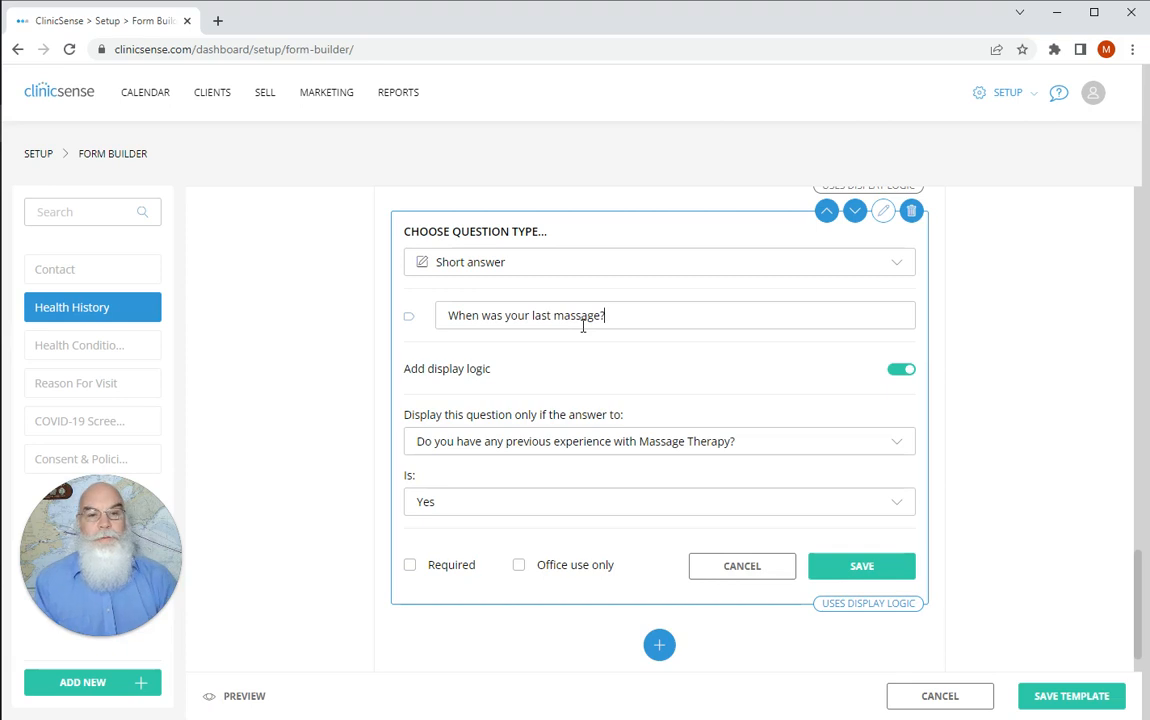